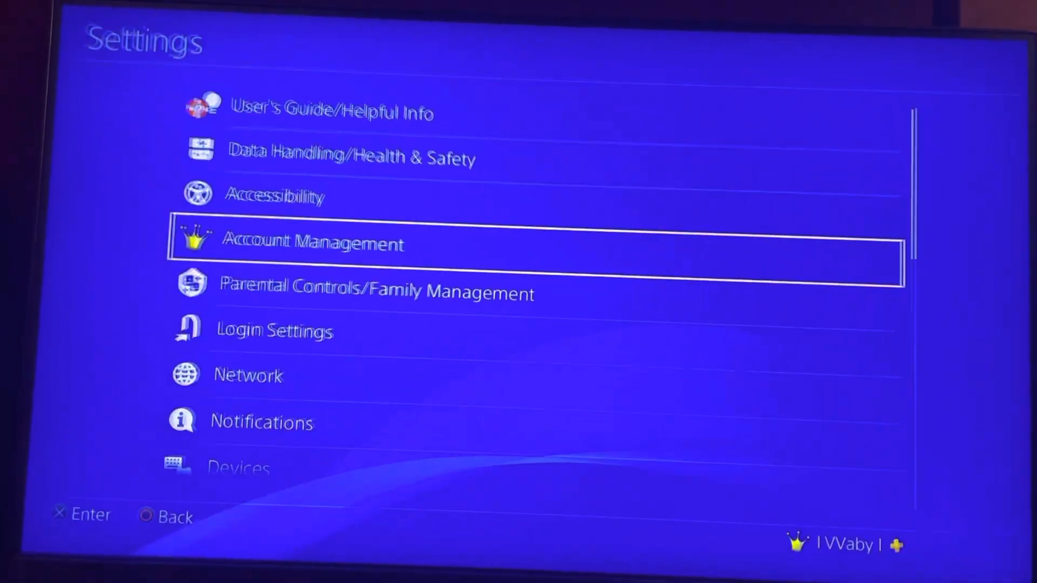
# Step: Start Set Up Internet Connection from the Network section, reaching the Wi-Fi or LAN choice
pyautogui.press('down')
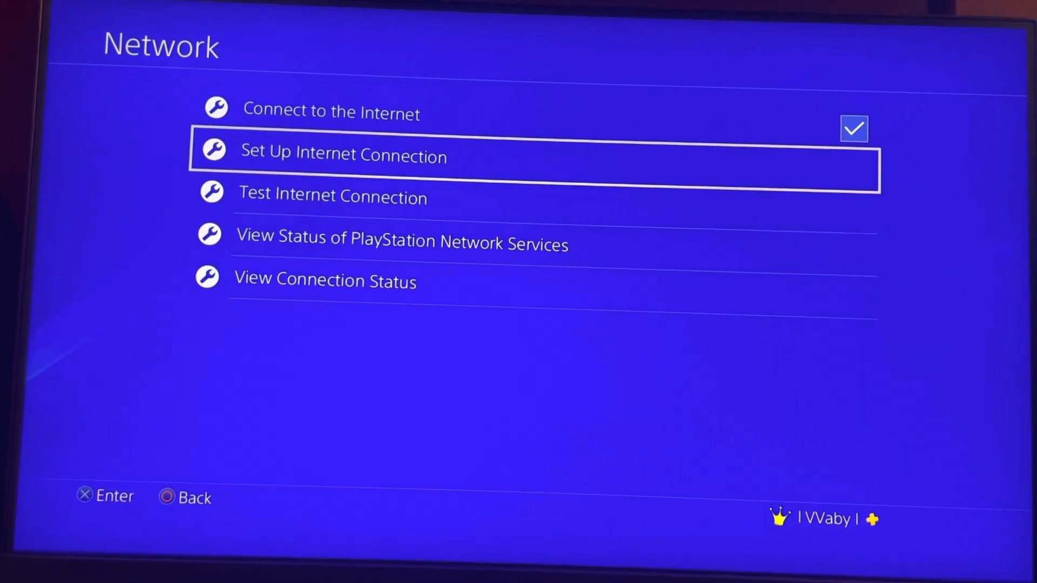
pyautogui.click(342, 155)
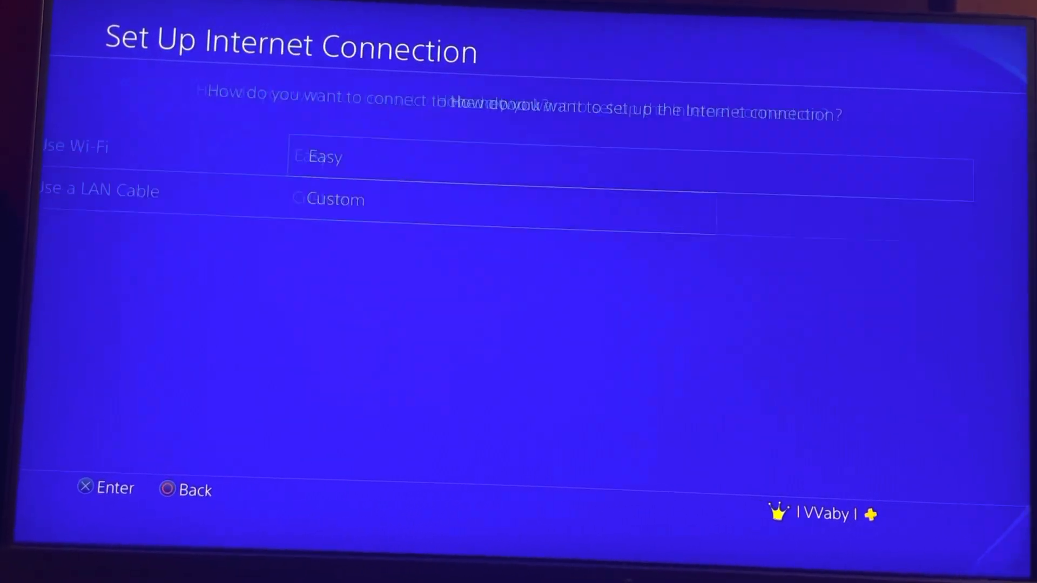